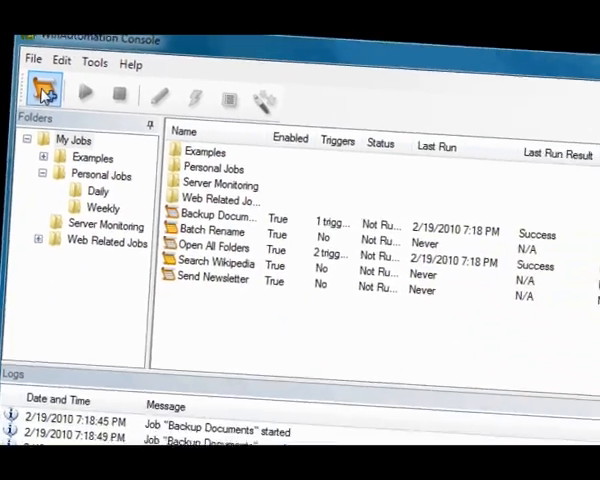
Start a new job named 'Download Daily Report' set to open in the Job Designer
left_click(42, 92)
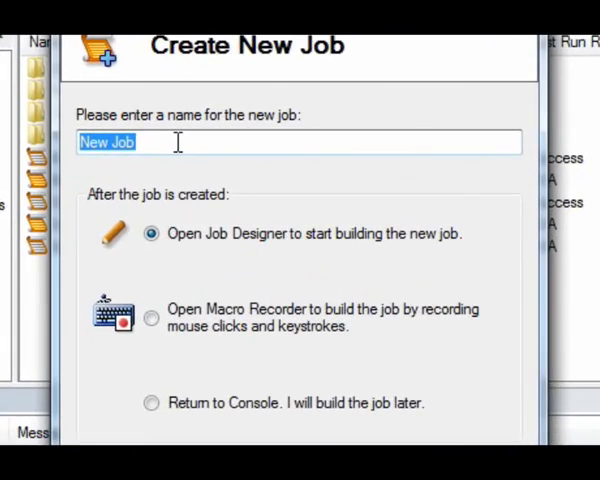
type("Download Da")
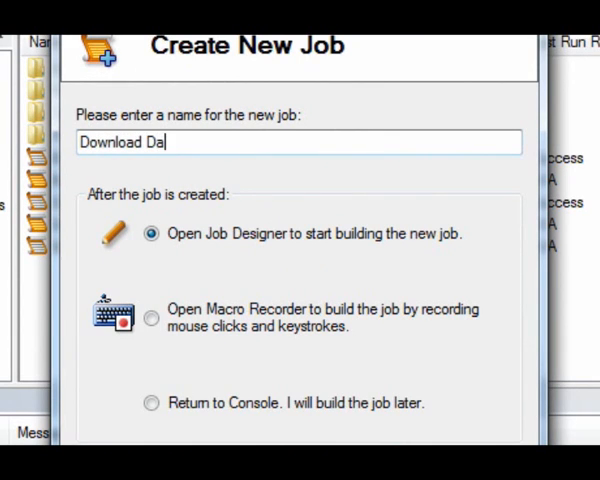
type("ily Report")
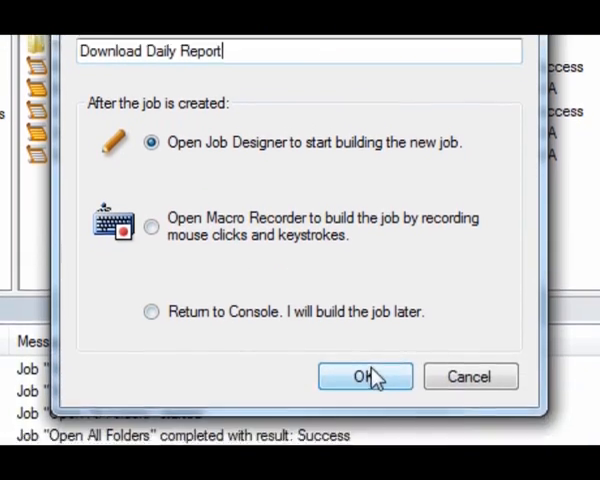
Confirm creation so the Download Daily Report job opens in the Job Designer
left_click(364, 376)
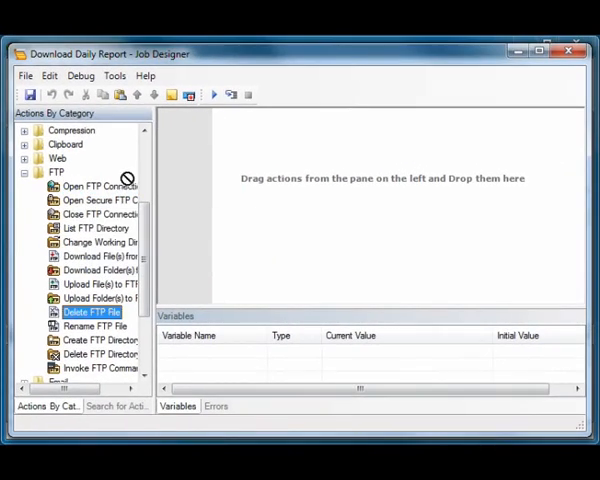
Add an Open FTP Connection step to ftp.example.com as user admin with a password
double_click(96, 184)
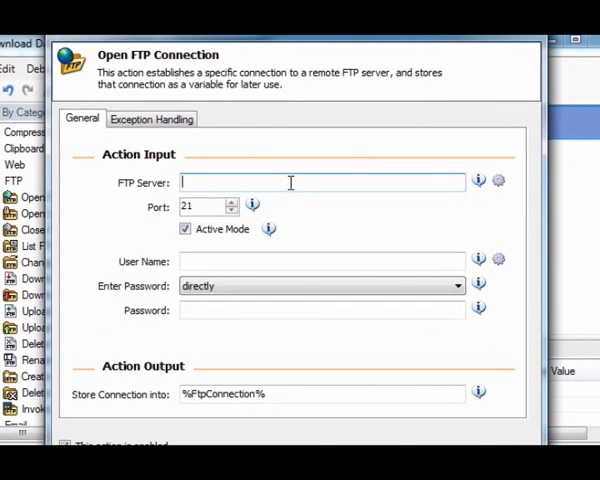
type("ftp.example.")
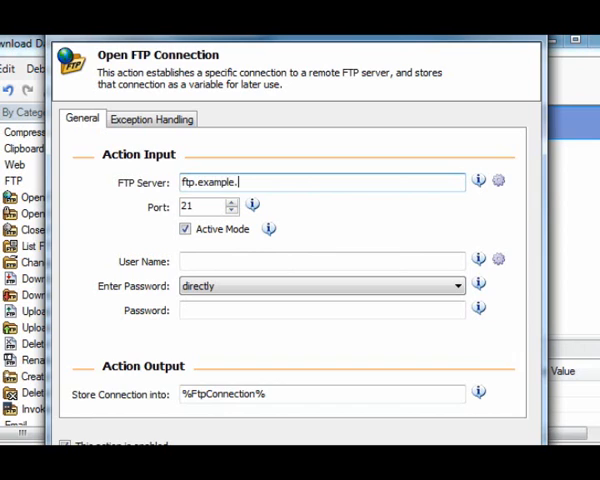
type("com")
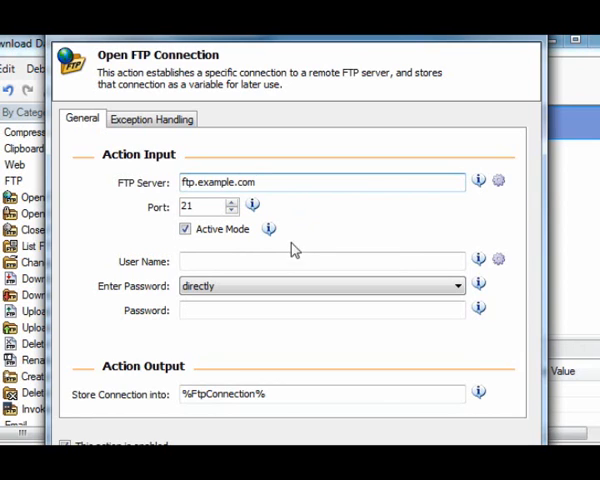
type("admin")
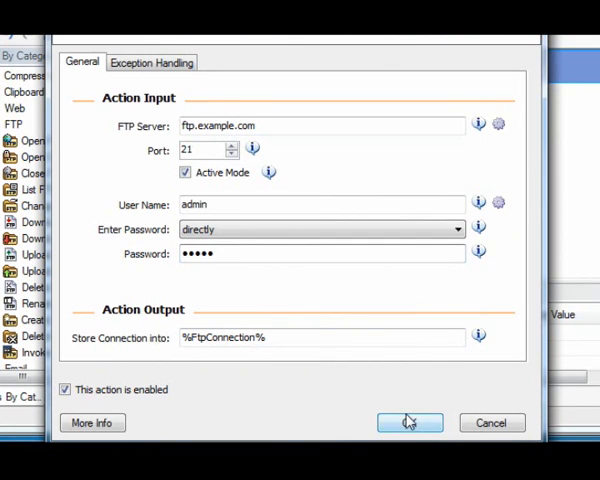
left_click(408, 422)
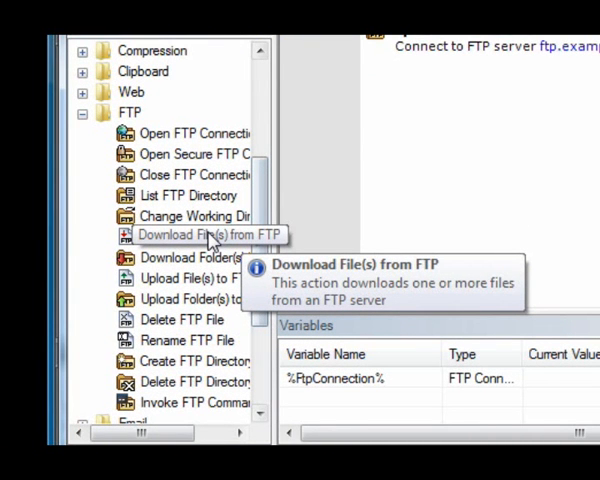
mouse_move(210, 238)
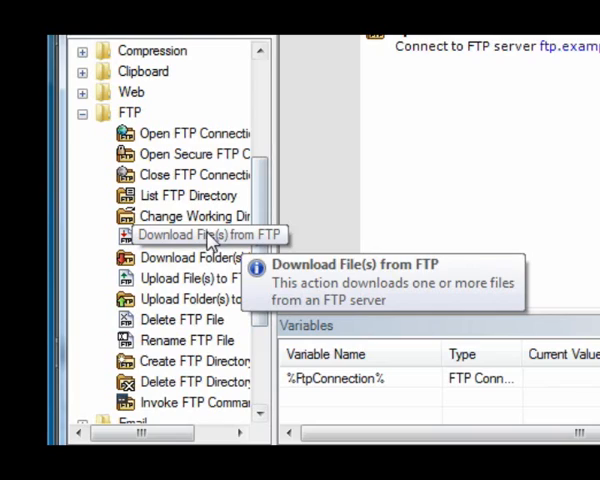
Add a Download File(s) from FTP step fetching /reports/daily.pdf over %FtpConnection% into Desktop\Daily Reports
double_click(200, 234)
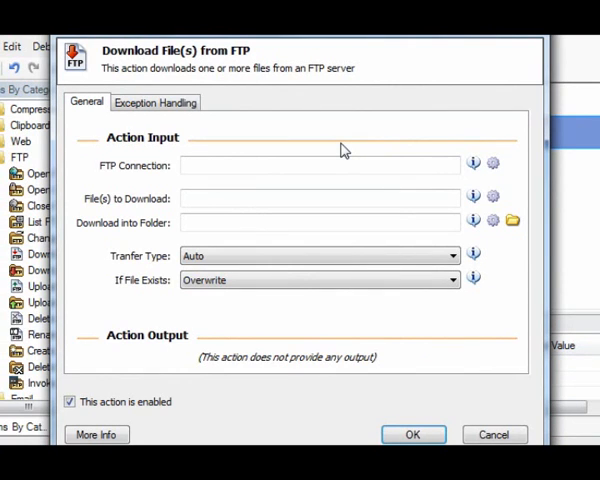
left_click(492, 164)
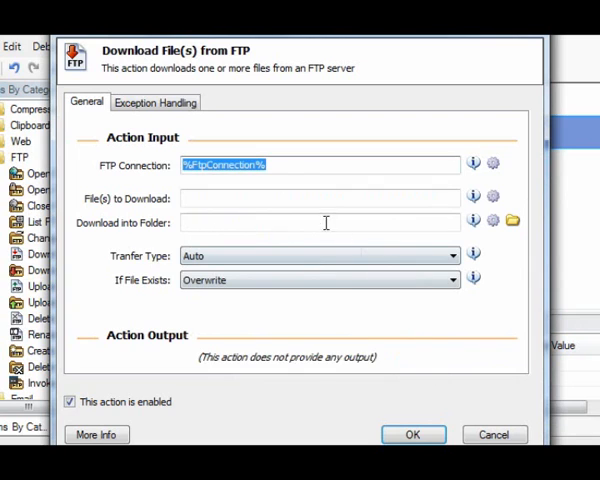
type("/reports/daily.p")
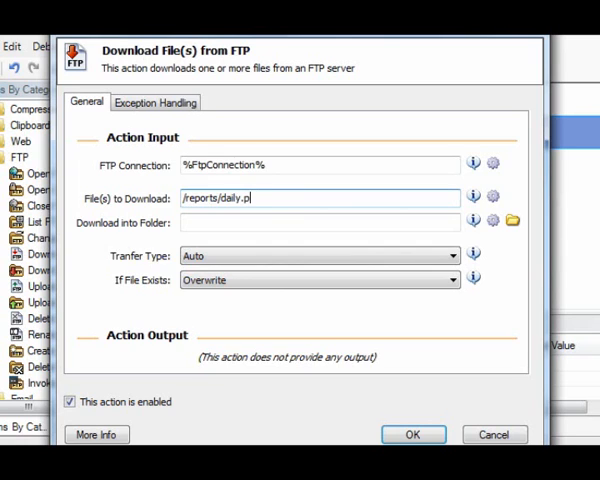
type("df")
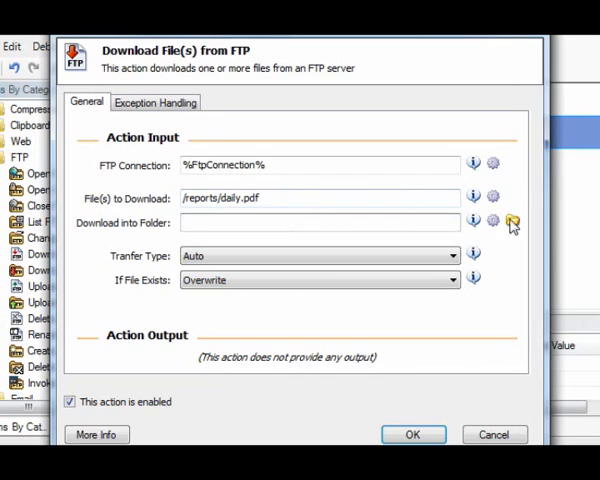
left_click(512, 220)
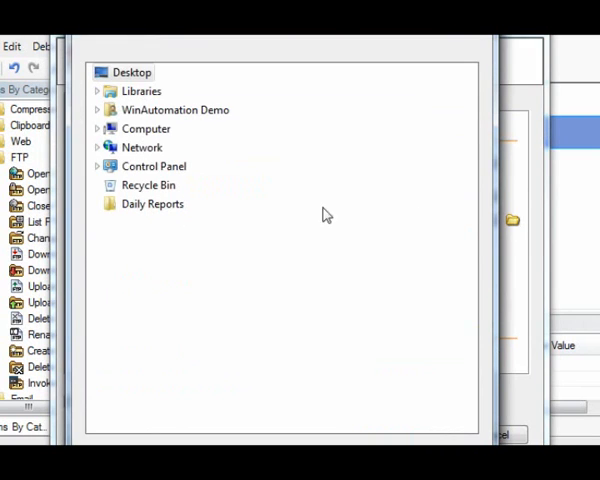
left_click(152, 204)
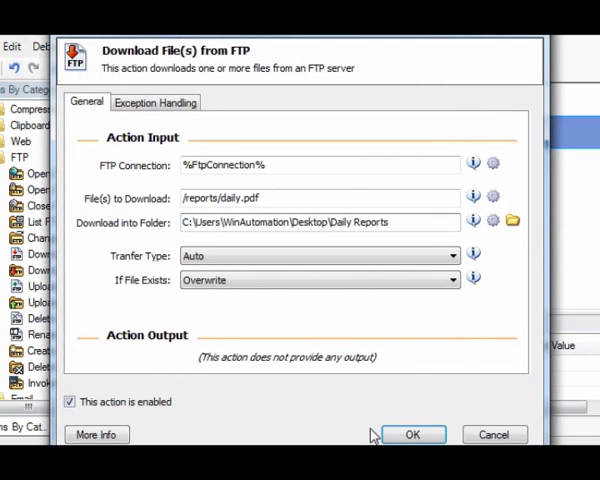
left_click(412, 434)
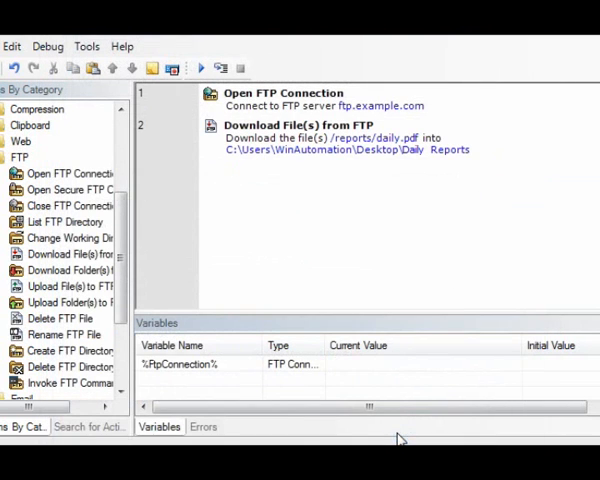
mouse_move(404, 260)
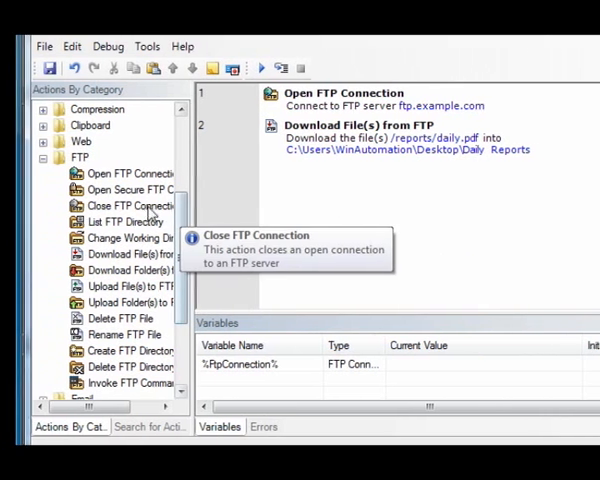
Add a Close FTP Connection step for %FtpConnection% to end the job
left_click(130, 204)
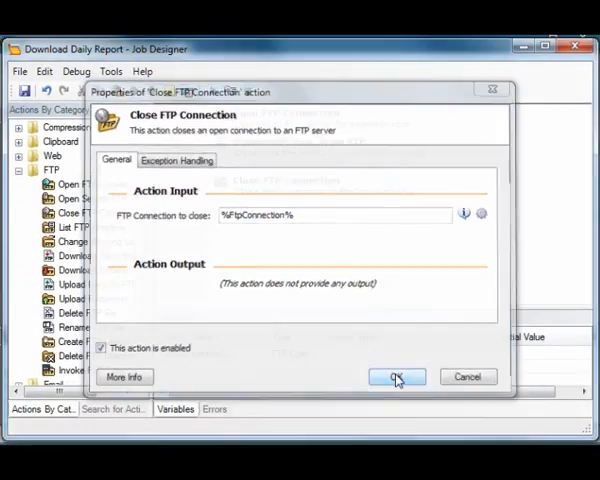
left_click(396, 376)
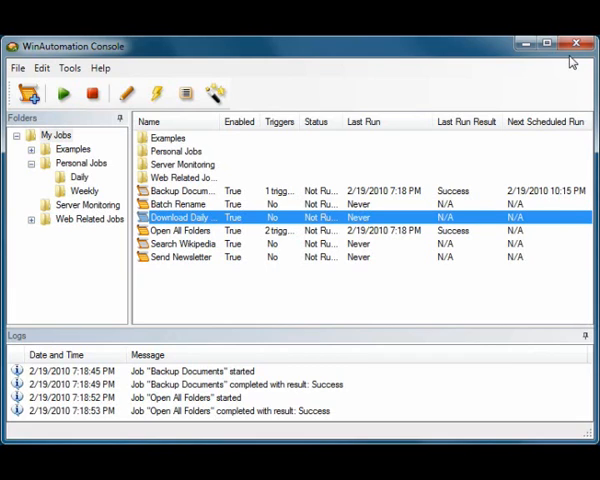
mouse_move(208, 200)
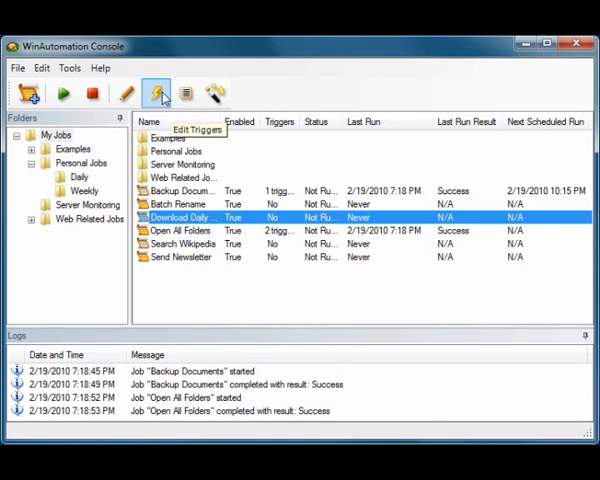
Add a weekly schedule trigger to the job covering Monday through Friday
left_click(156, 92)
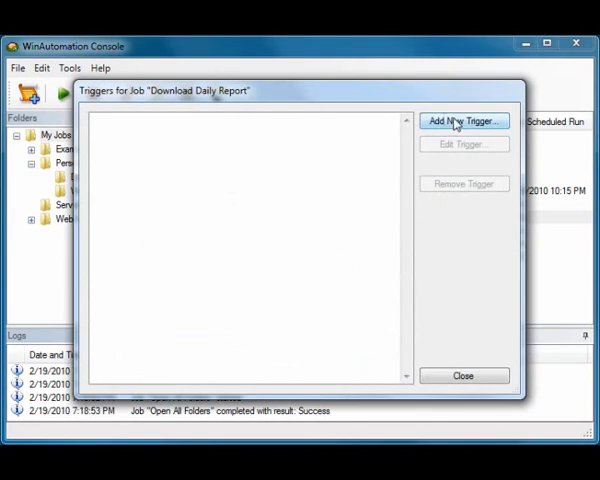
left_click(462, 120)
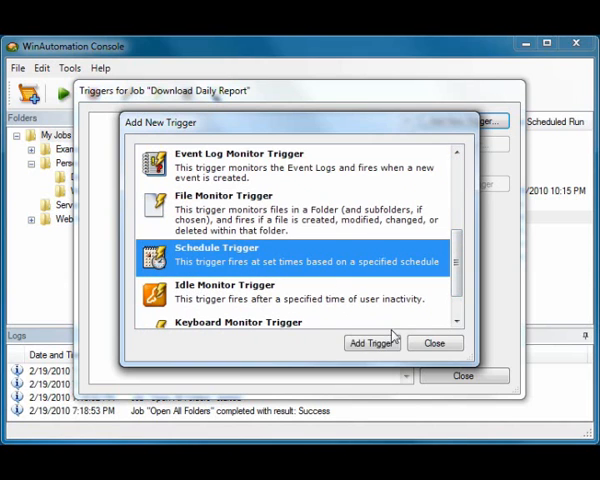
left_click(372, 344)
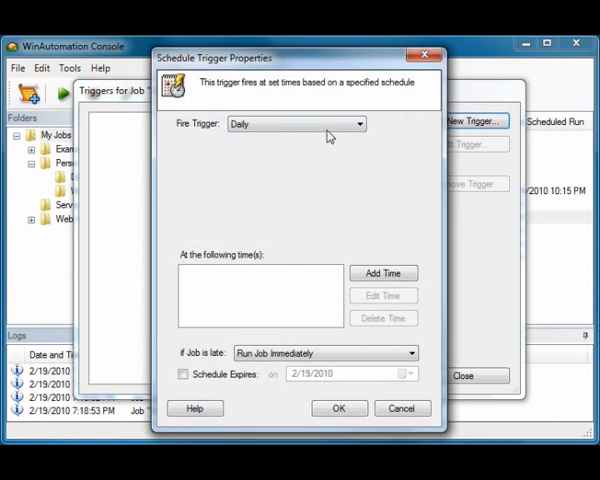
left_click(296, 122)
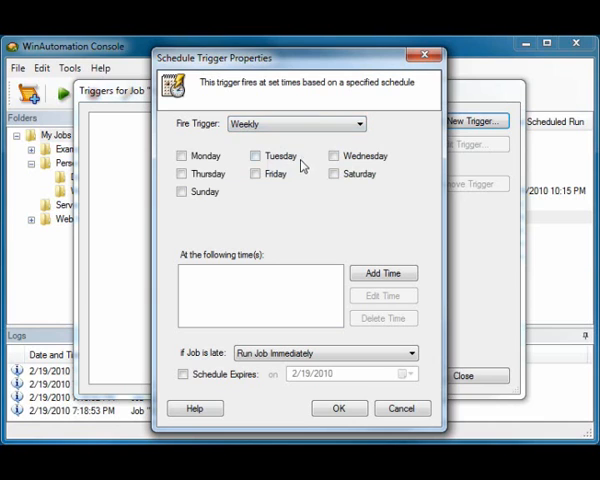
left_click(334, 156)
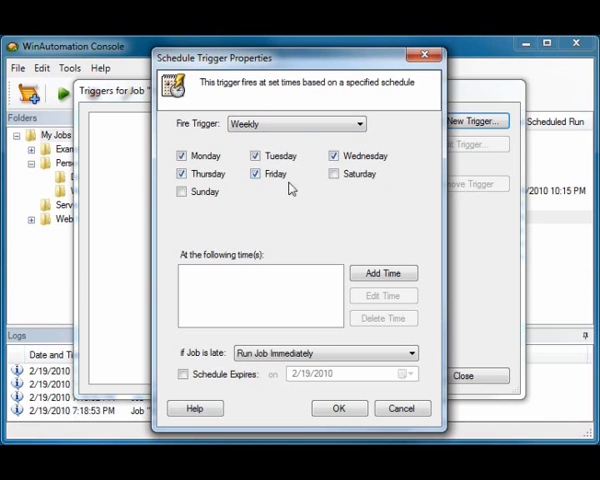
Set the trigger's run time to 8:00 AM and confirm the schedule
left_click(384, 272)
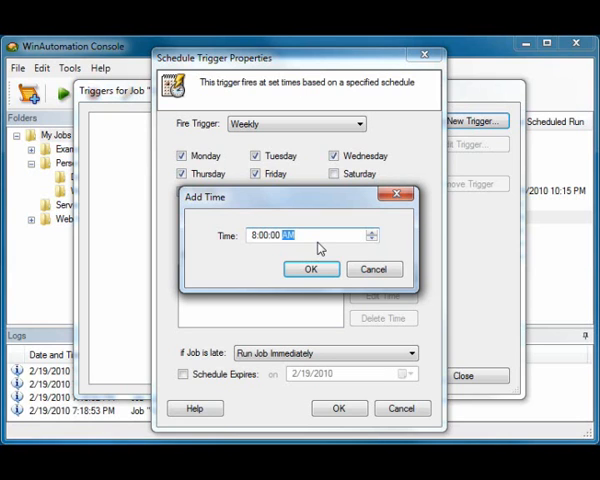
left_click(312, 268)
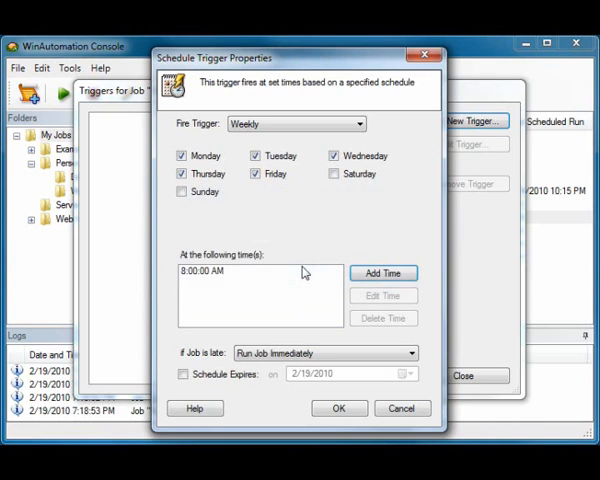
left_click(338, 408)
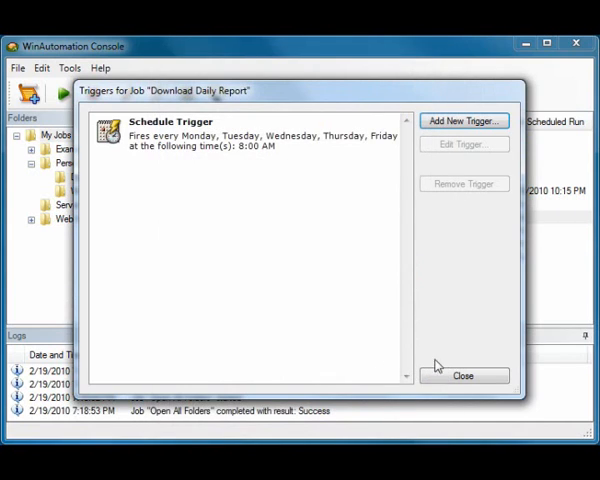
left_click(462, 376)
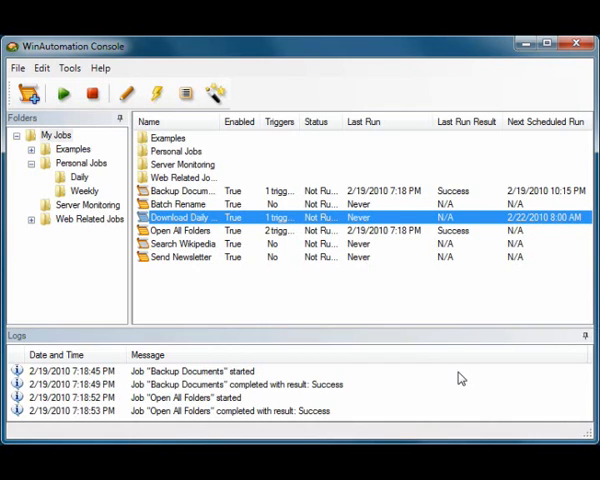
mouse_move(184, 216)
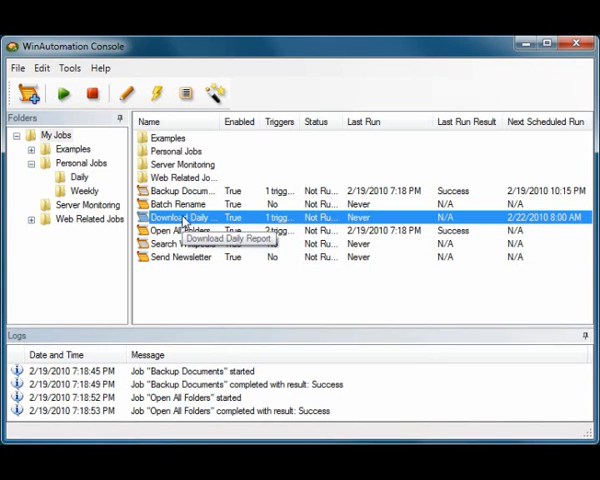
Reopen the Download Daily Report job in the Job Designer from the console
double_click(186, 216)
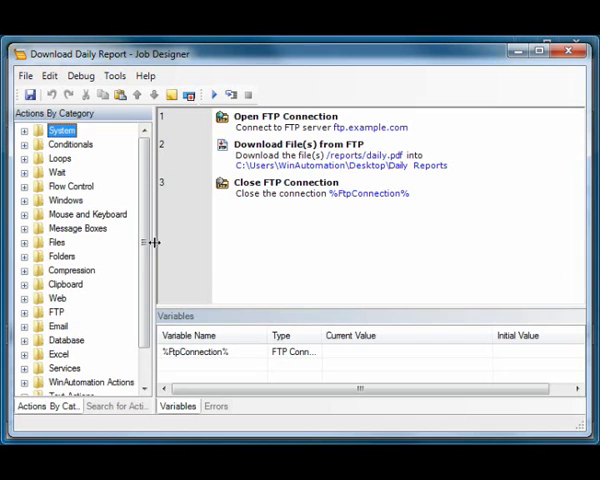
Add a Get Current Date and Time step storing %CurrentDateTime%
scroll("down", 3)
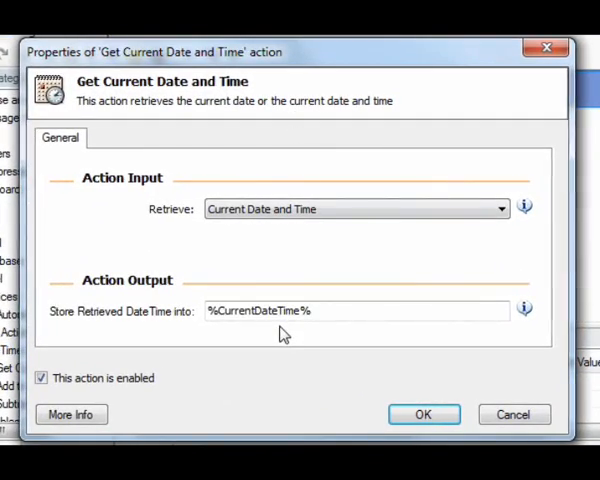
left_click(422, 414)
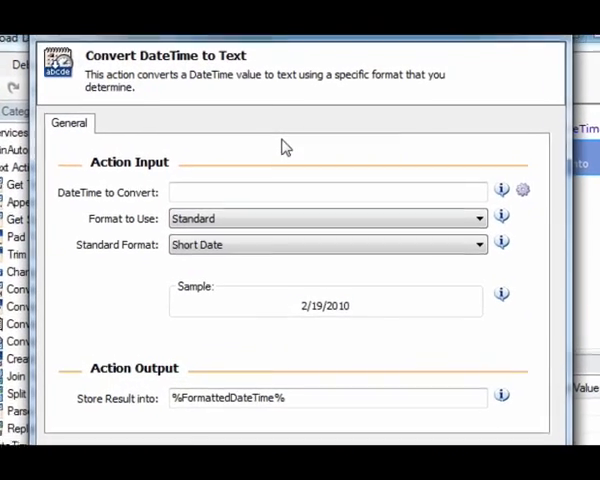
Convert %CurrentDateTime% to text with custom format yyyy-MM-dd into %FormattedDateTime%
left_click(532, 192)
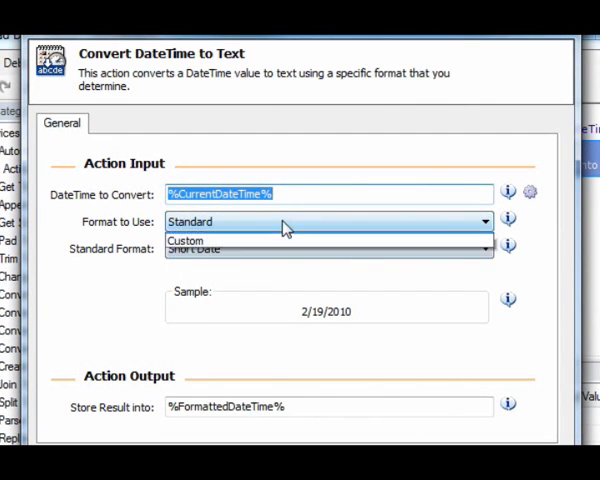
left_click(184, 240)
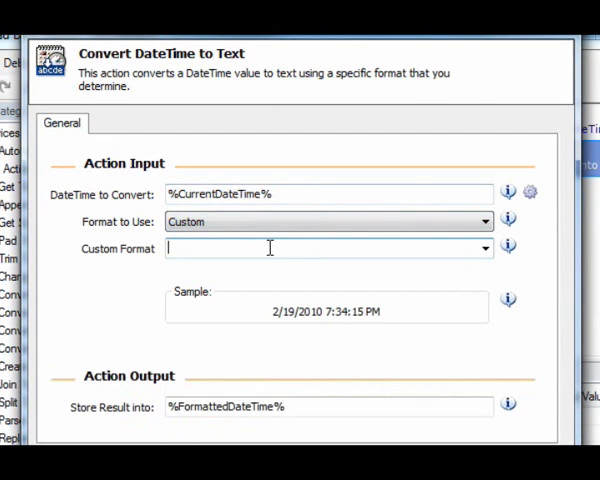
type("yyyy-MM-dd")
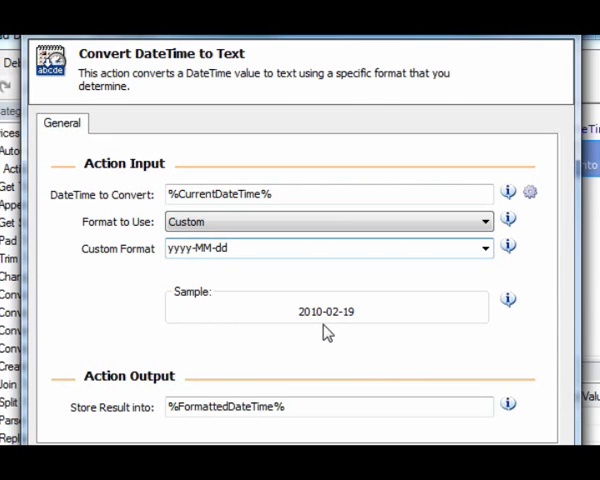
scroll("down", 3)
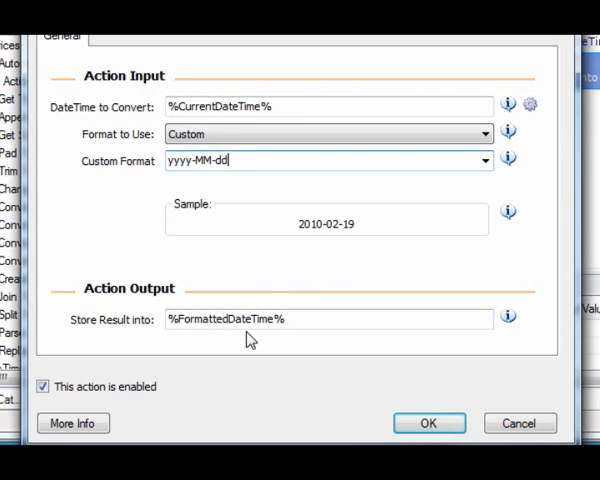
left_click(428, 424)
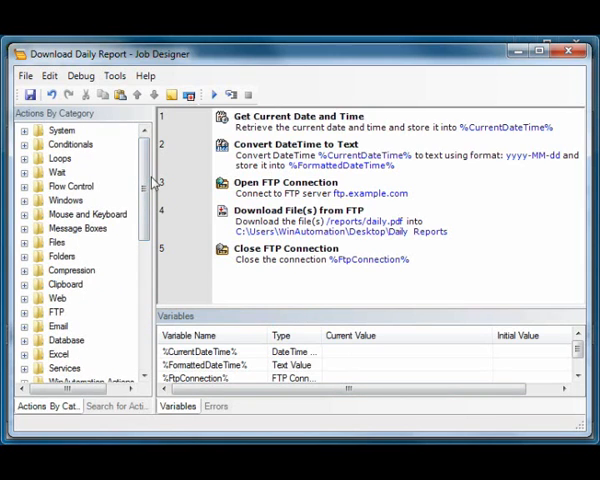
Add a Create Folder step making %FormattedDateTime% inside C:\Users\WinAutomation\Desktop\Daily Reports
left_click(60, 256)
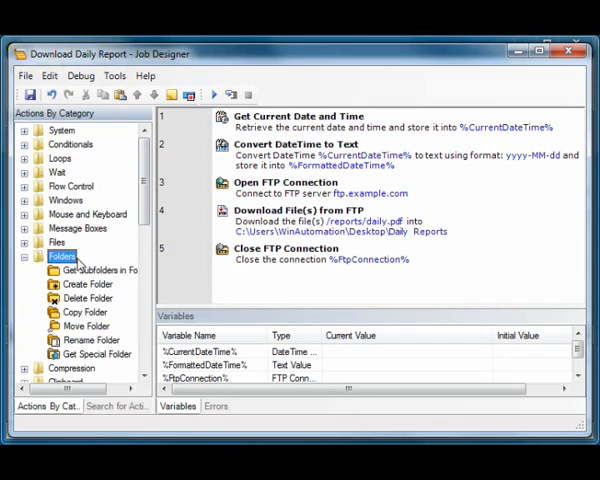
left_click(300, 220)
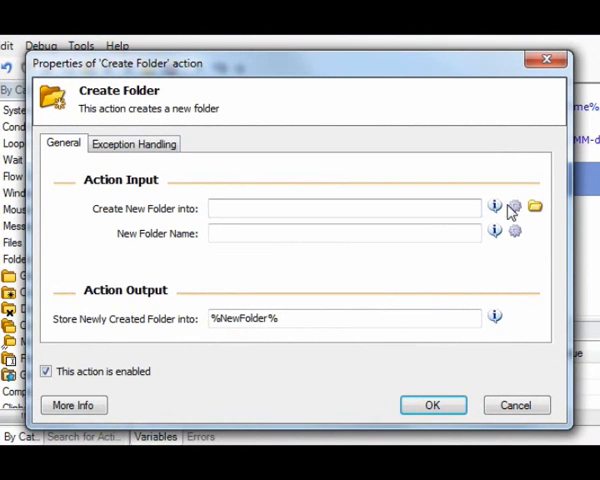
left_click(534, 208)
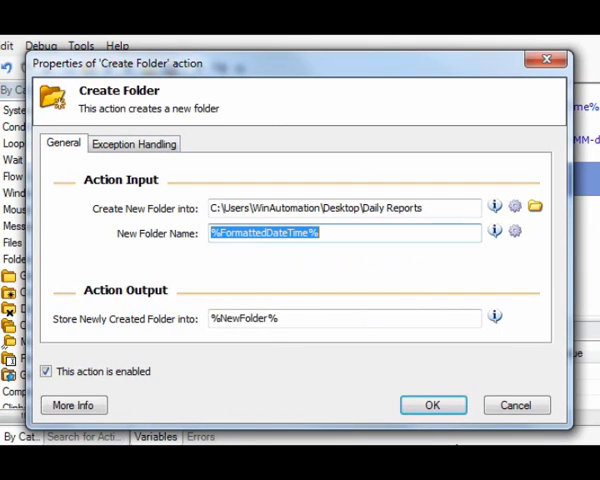
mouse_move(272, 336)
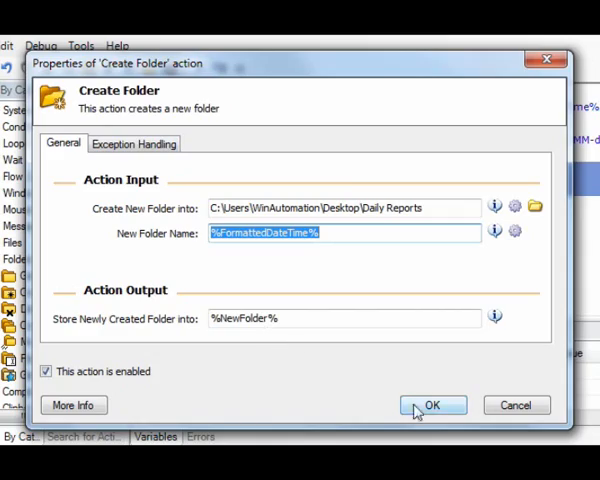
left_click(432, 404)
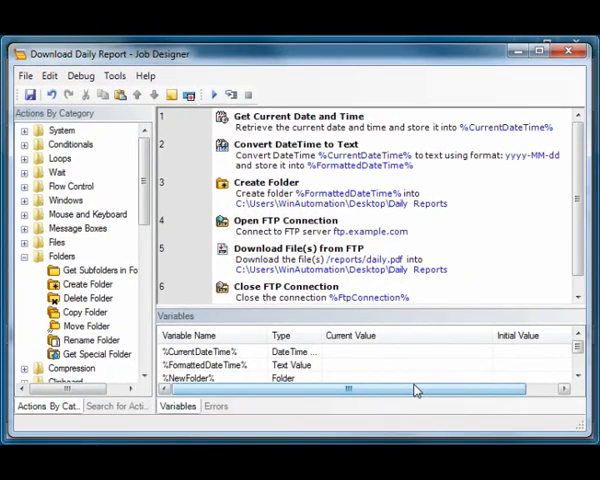
Change the FTP download destination to the %NewFolder% date folder
double_click(300, 252)
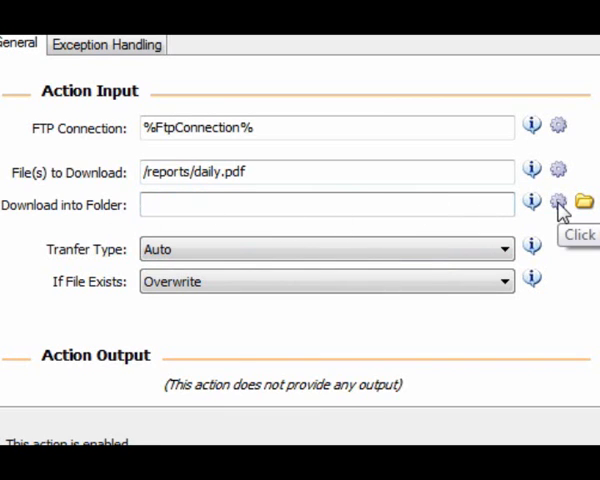
left_click(558, 204)
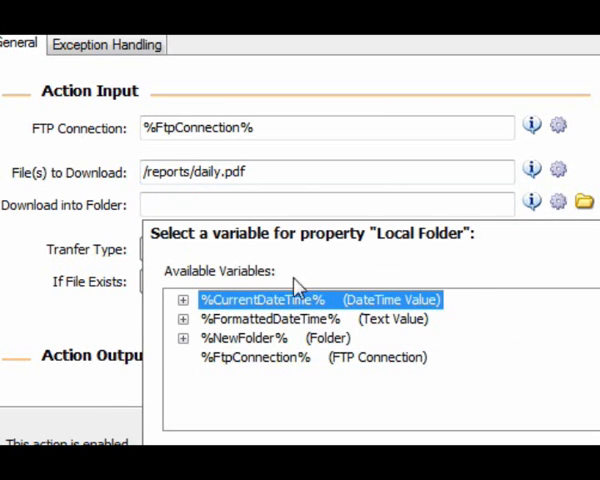
left_click(248, 338)
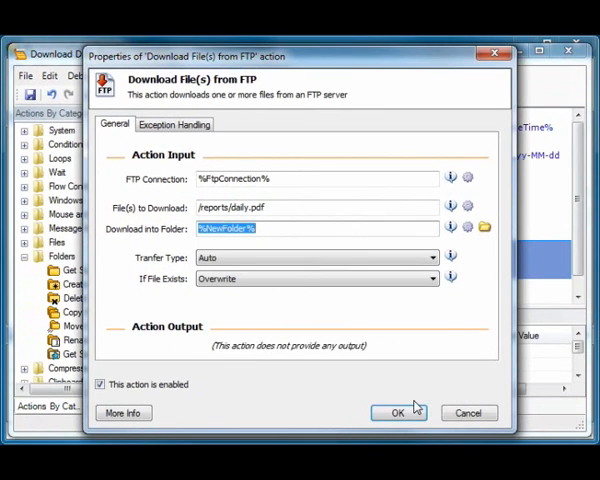
left_click(398, 412)
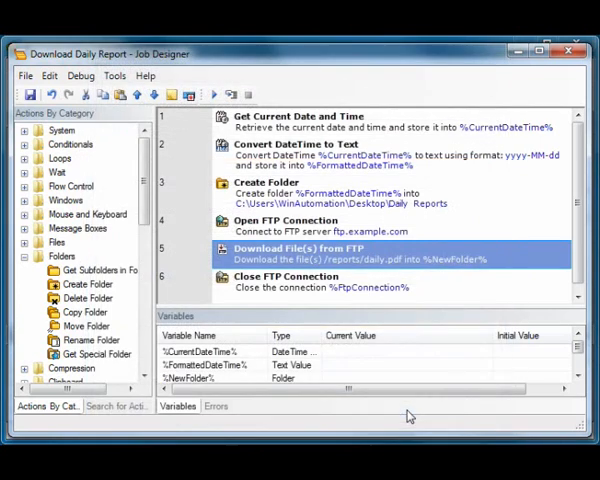